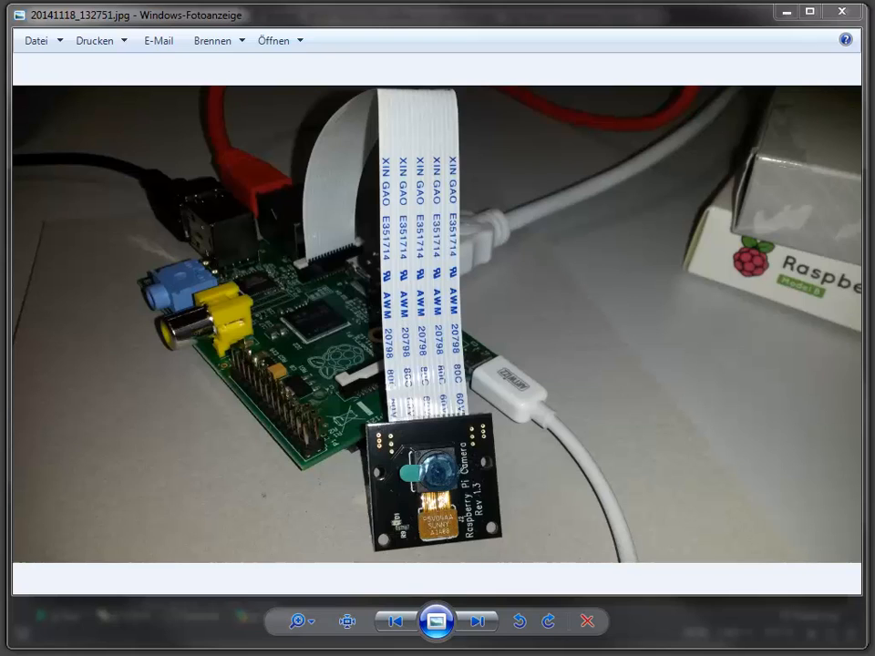
{"action": "mouse_move", "coordinate": [796, 182]}
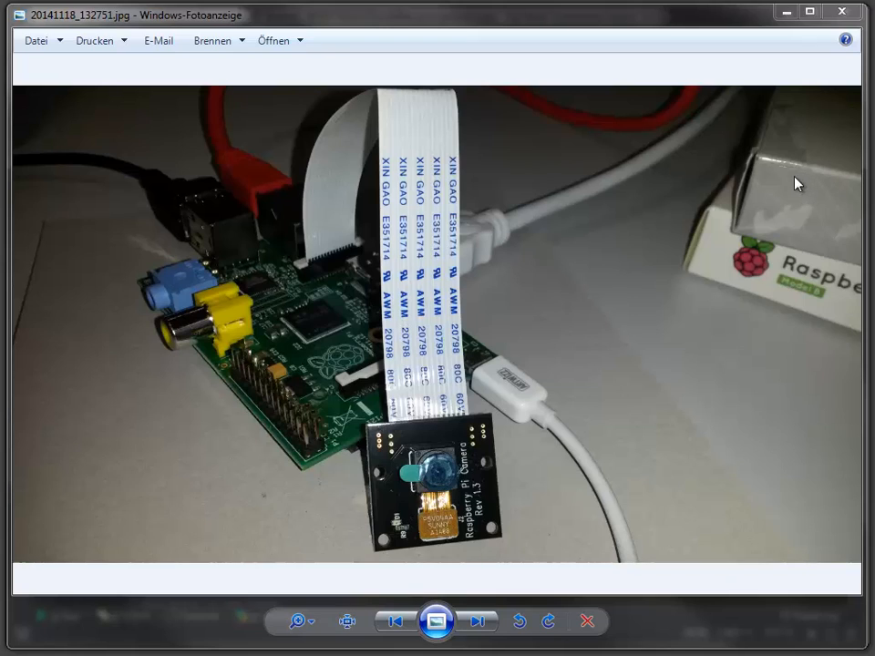
{"action": "mouse_move", "coordinate": [293, 292]}
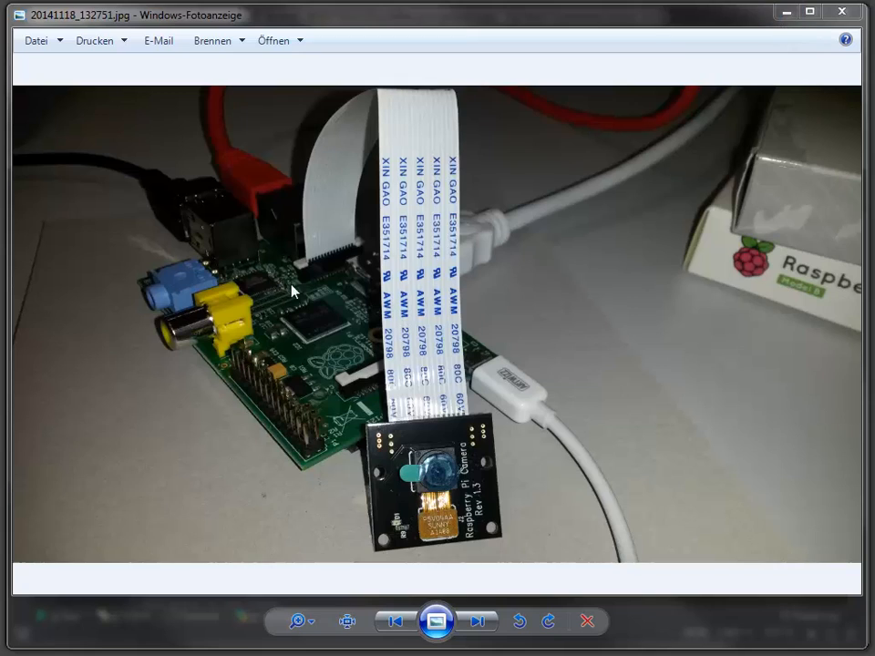
{"action": "mouse_move", "coordinate": [278, 369]}
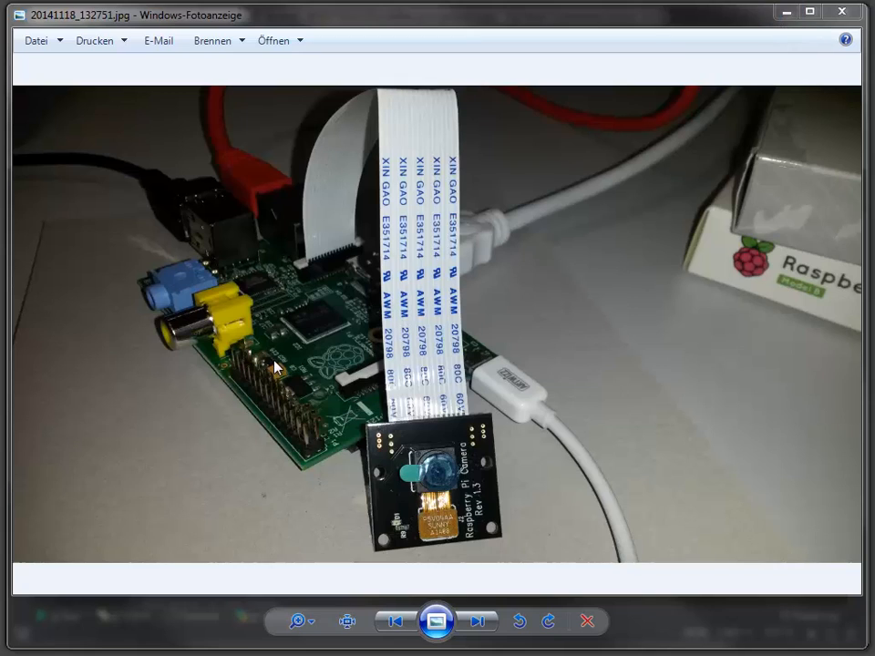
{"action": "mouse_move", "coordinate": [310, 354]}
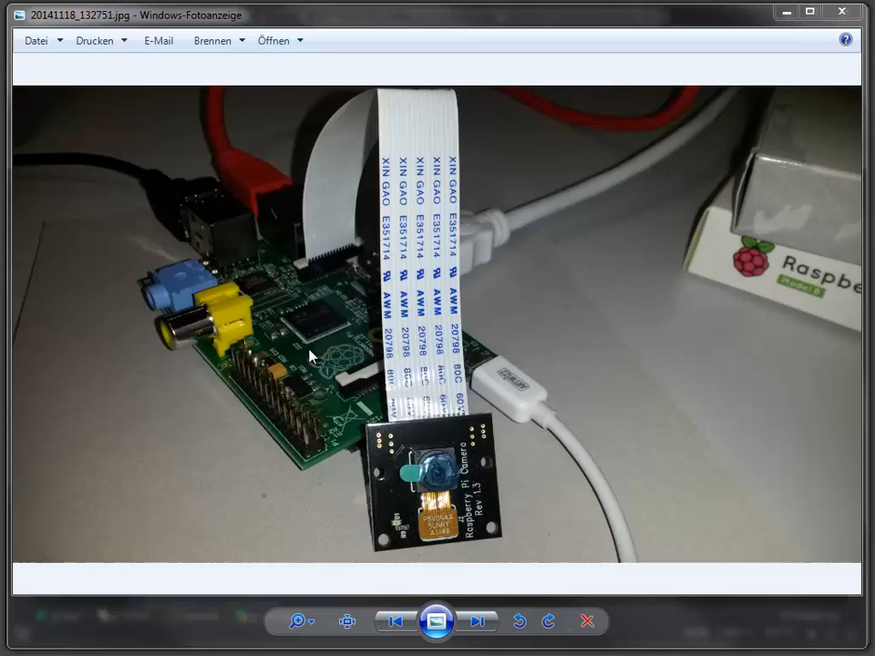
{"action": "mouse_move", "coordinate": [488, 515]}
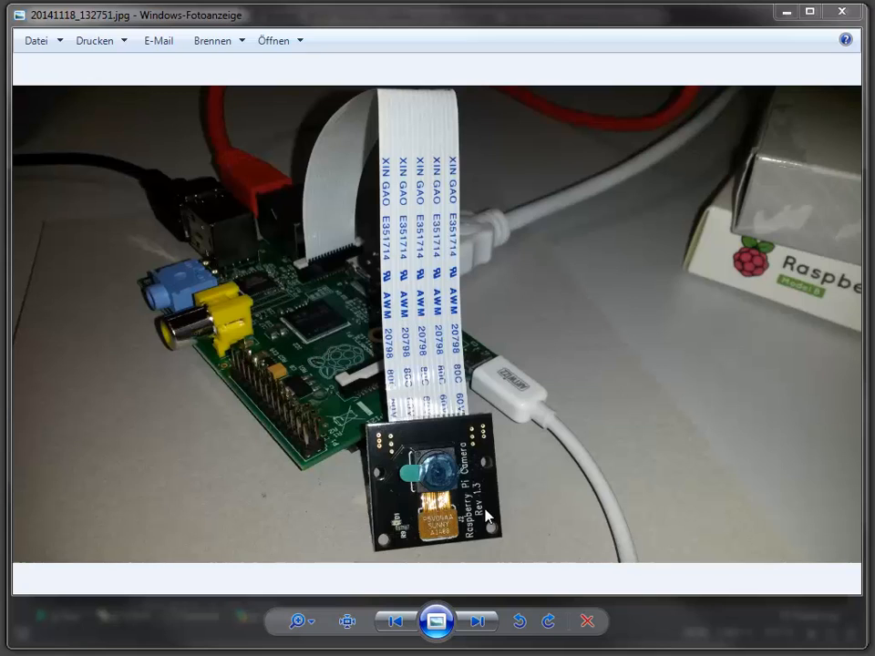
{"action": "mouse_move", "coordinate": [776, 139]}
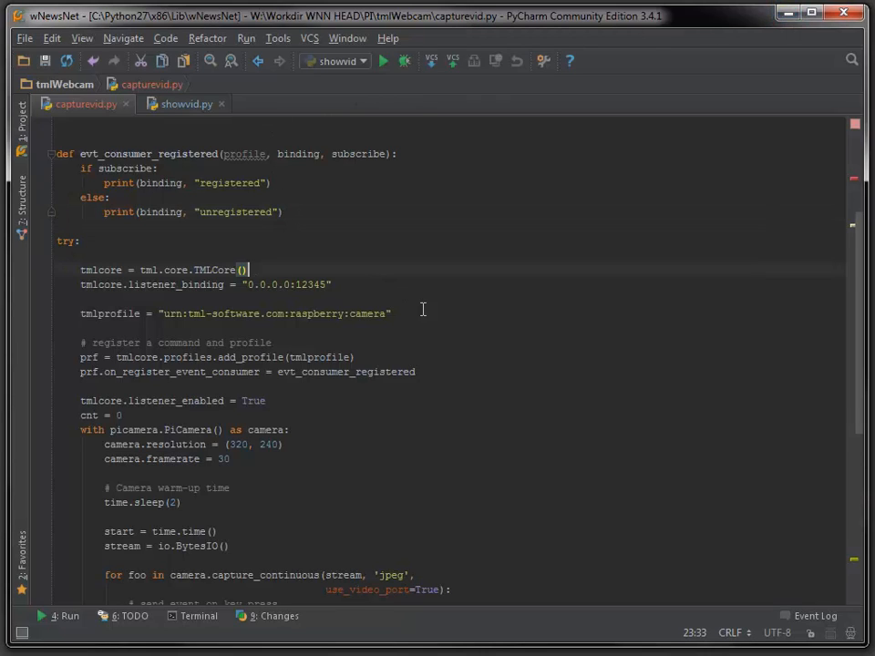
- Scroll through showvid.py's OpenCV imports, frame_evt_handler decoding and main() consumer registration
{"action": "scroll", "scroll_direction": "up", "scroll_amount": 3}
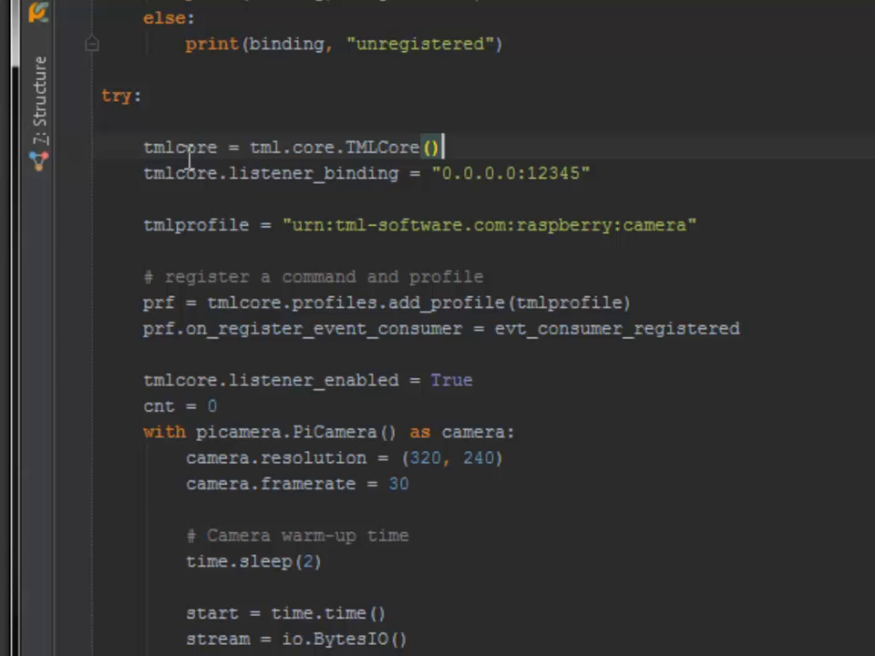
{"action": "mouse_move", "coordinate": [369, 178]}
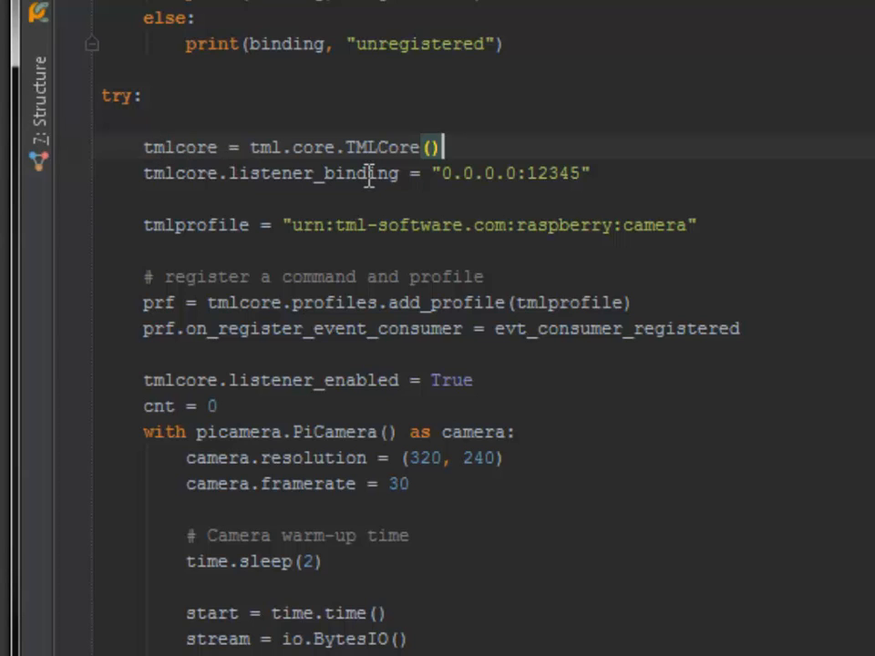
{"action": "mouse_move", "coordinate": [624, 173]}
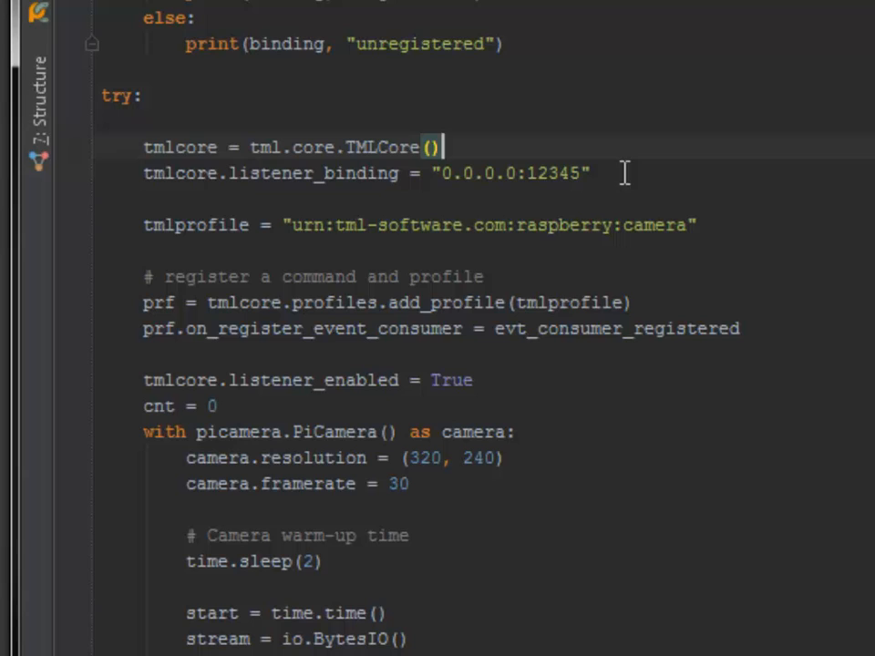
{"action": "mouse_move", "coordinate": [186, 178]}
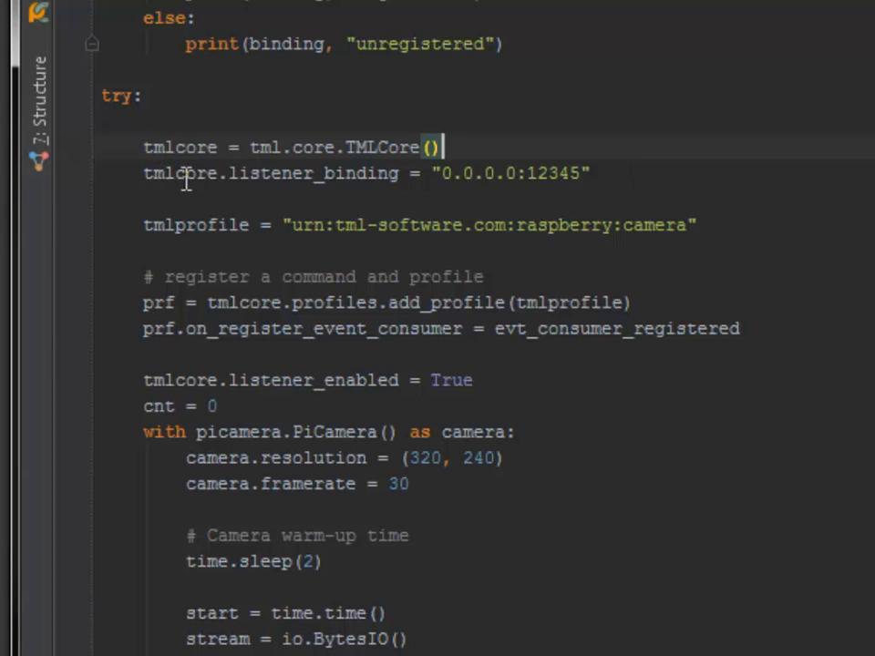
{"action": "mouse_move", "coordinate": [502, 173]}
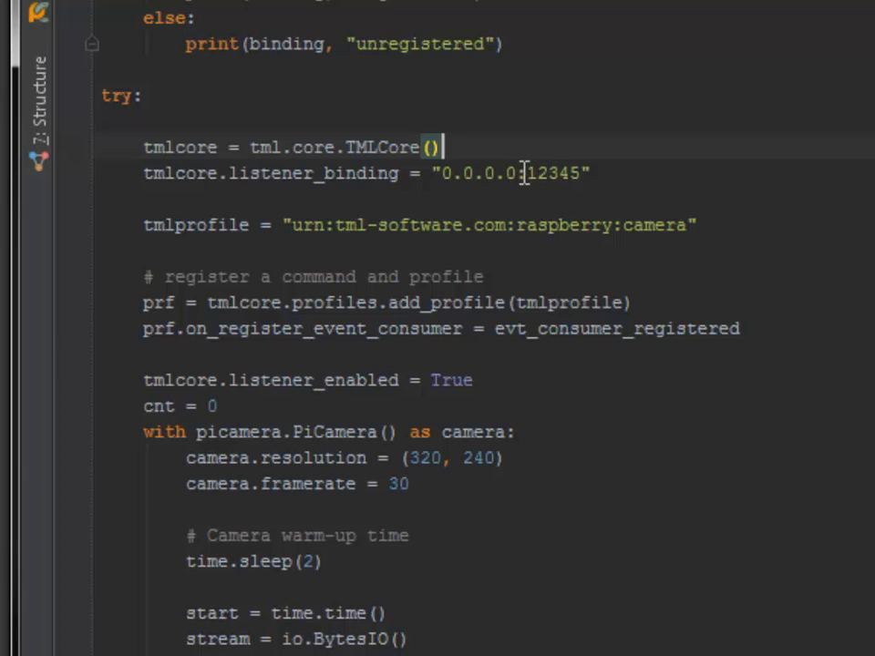
{"action": "mouse_move", "coordinate": [601, 225]}
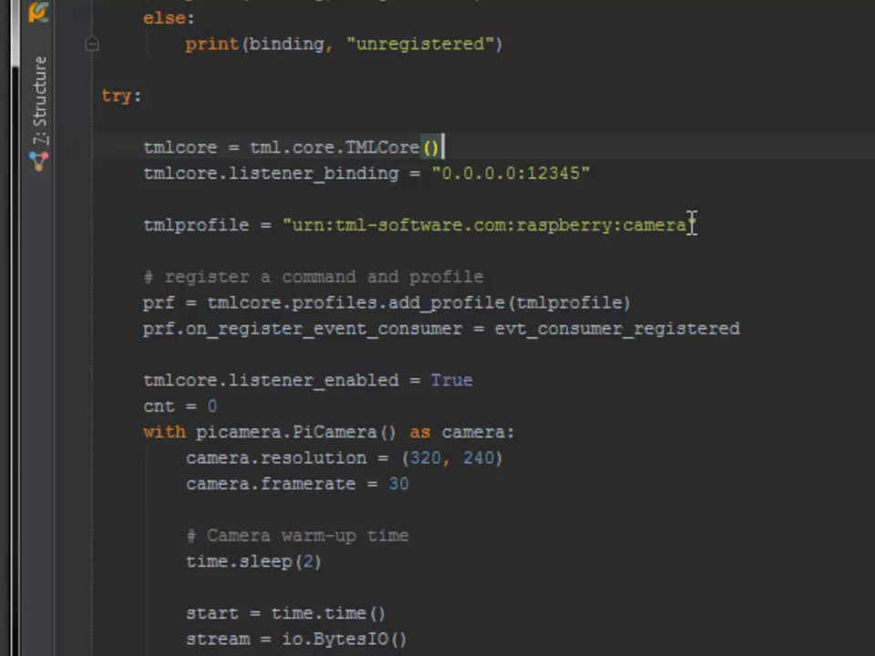
{"action": "mouse_move", "coordinate": [861, 387]}
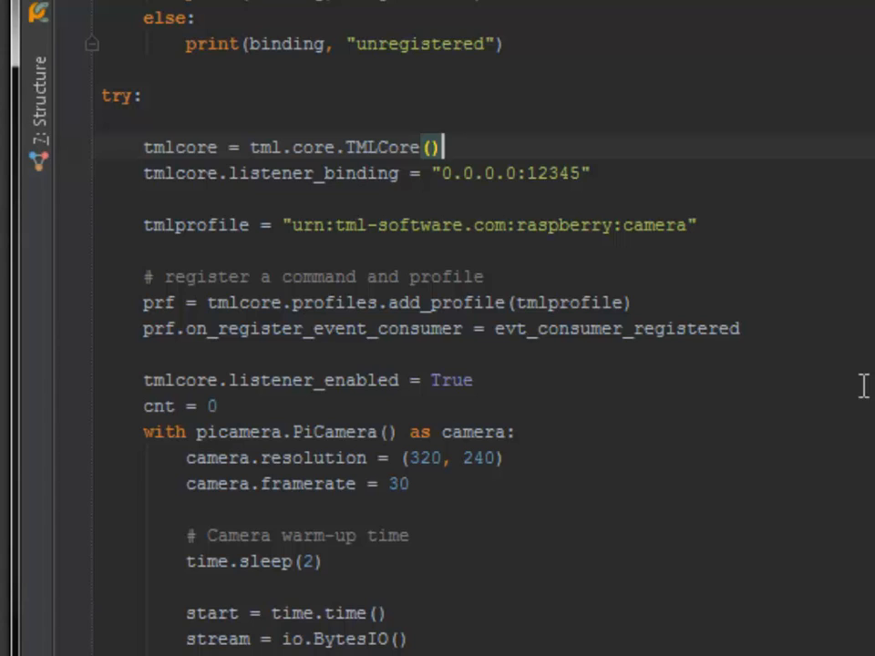
{"action": "mouse_move", "coordinate": [838, 447]}
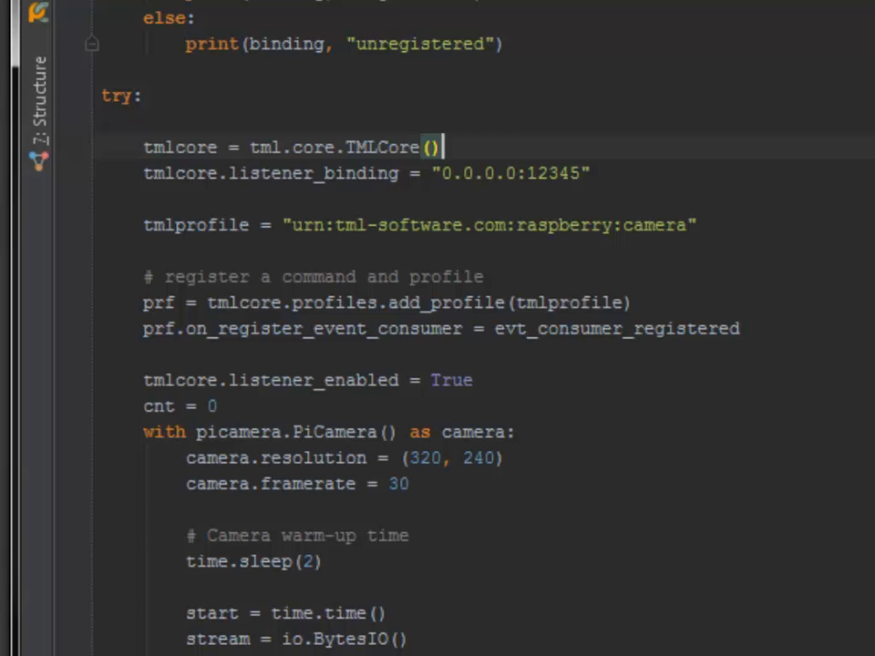
{"action": "scroll", "scroll_direction": "down", "scroll_amount": 3}
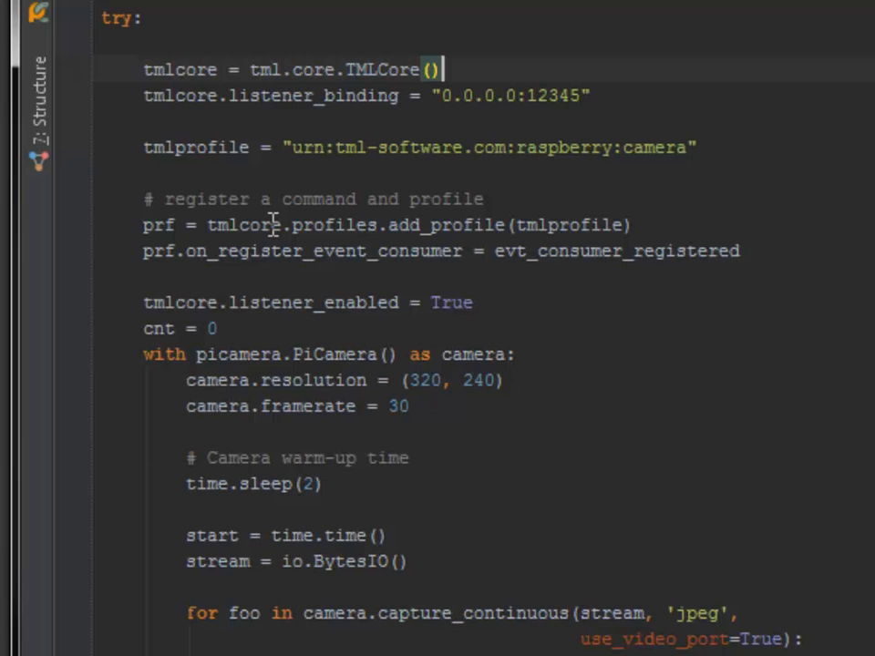
{"action": "mouse_move", "coordinate": [537, 308]}
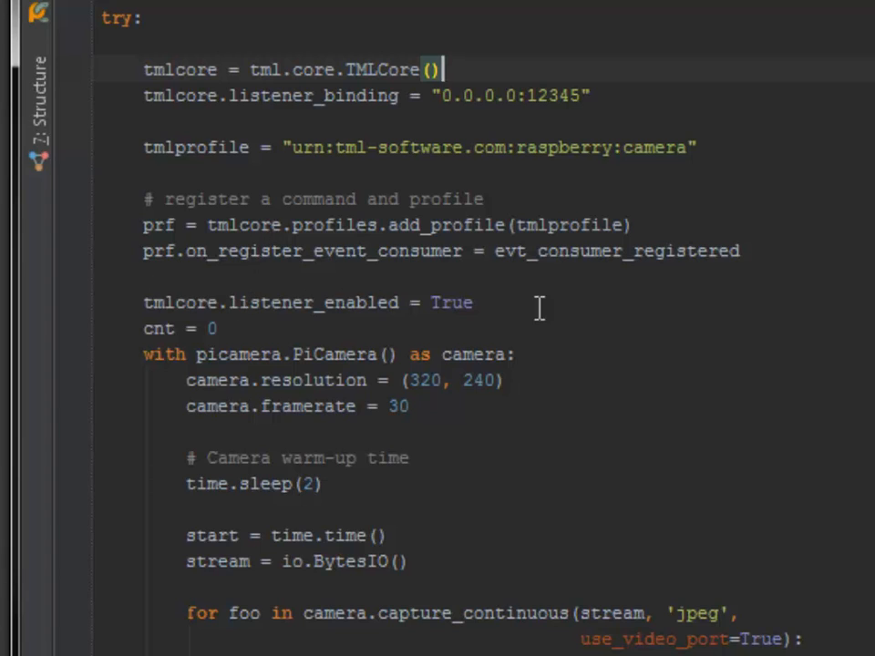
{"action": "mouse_move", "coordinate": [538, 308]}
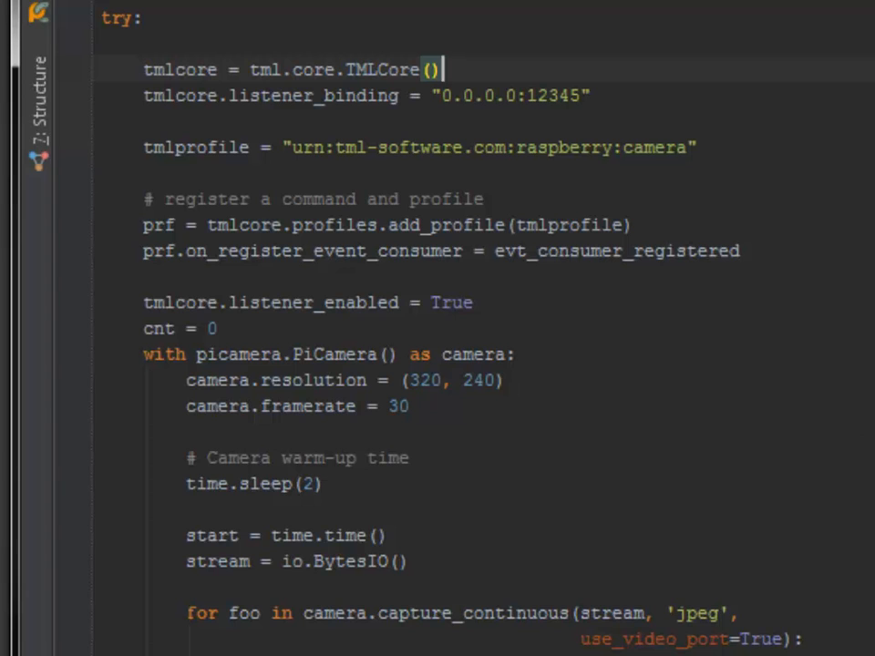
{"action": "scroll", "scroll_direction": "down", "scroll_amount": 3}
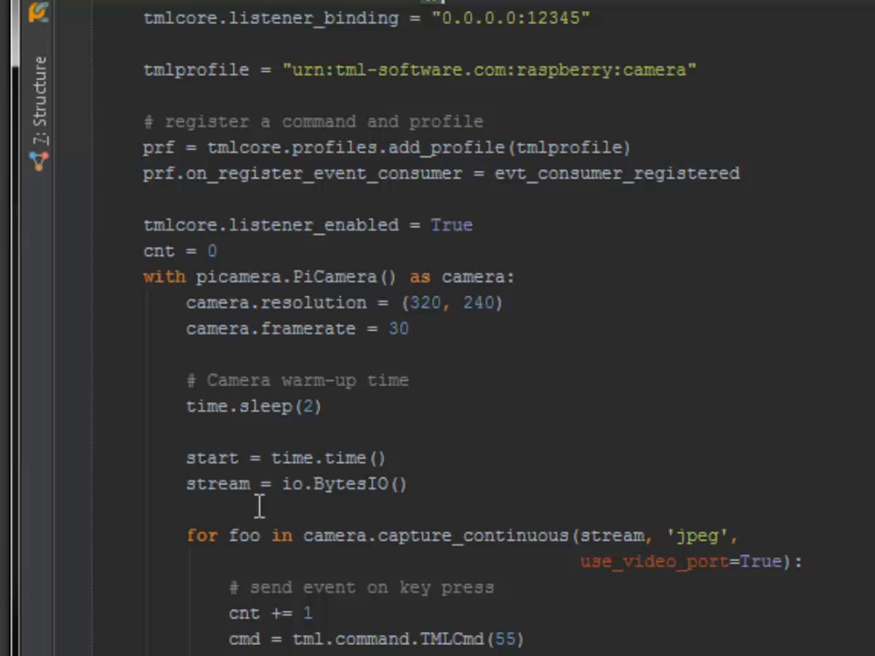
{"action": "scroll", "scroll_direction": "down", "scroll_amount": 3}
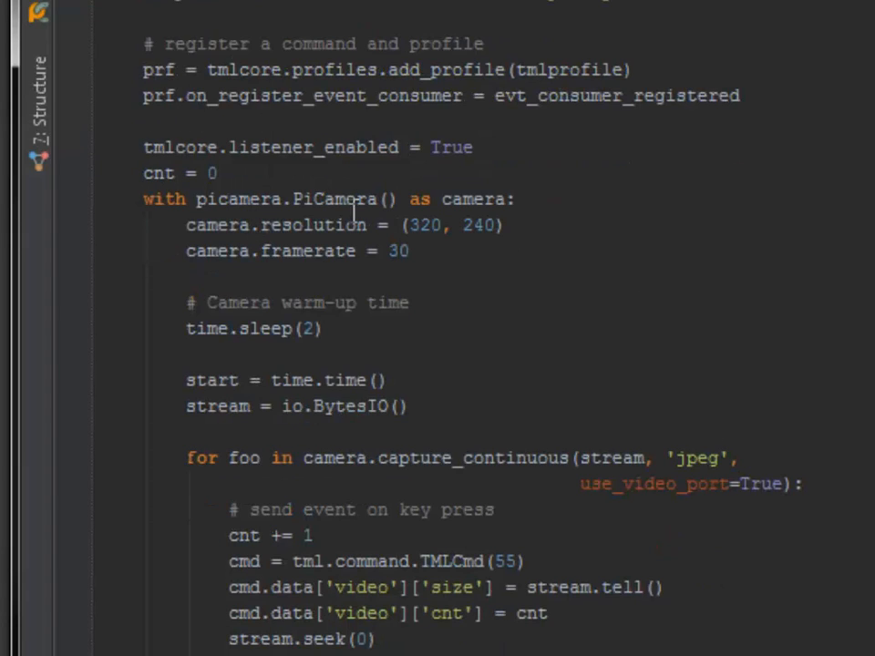
{"action": "mouse_move", "coordinate": [636, 342]}
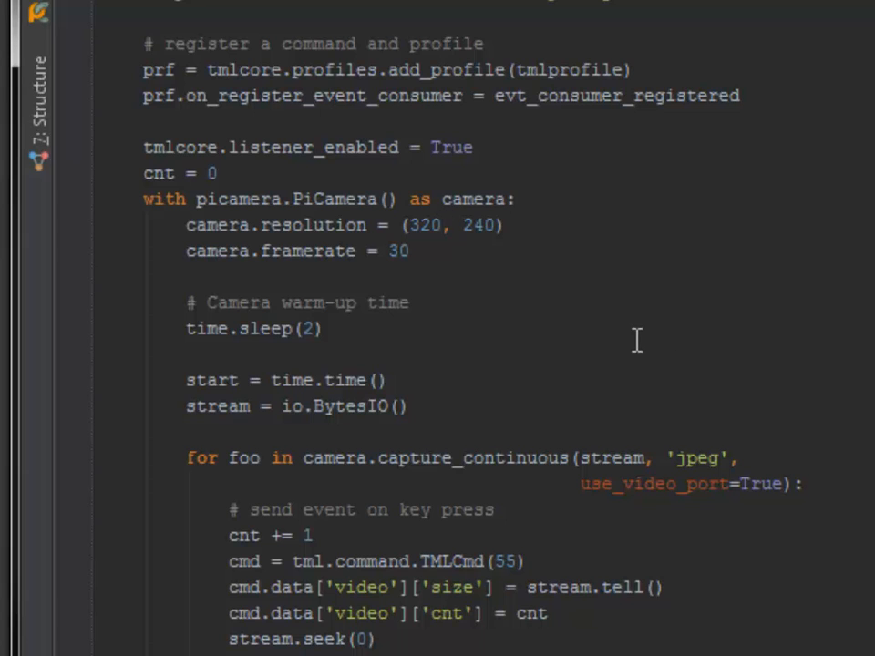
{"action": "scroll", "scroll_direction": "down", "scroll_amount": 3}
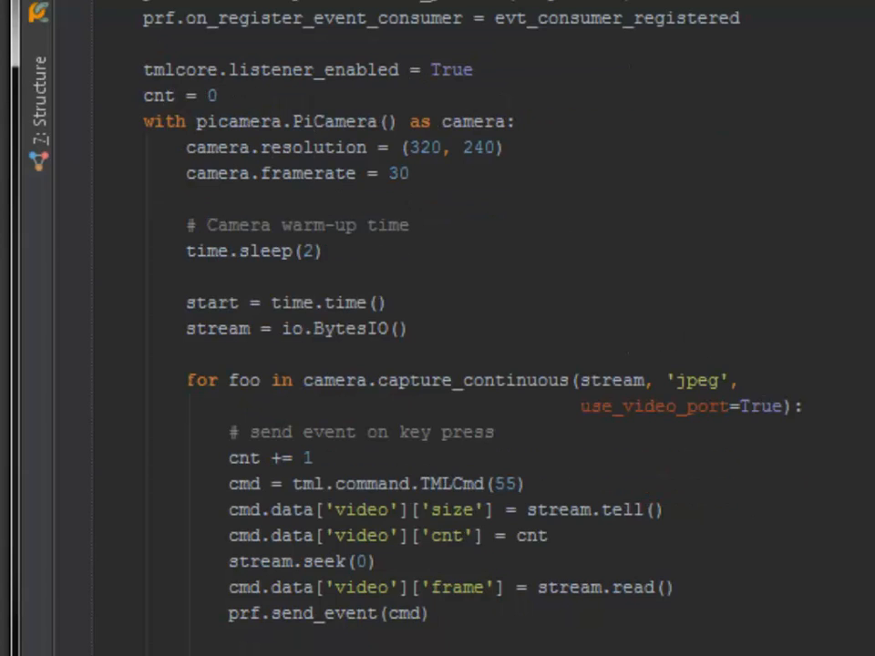
{"action": "scroll", "scroll_direction": "down", "scroll_amount": 3}
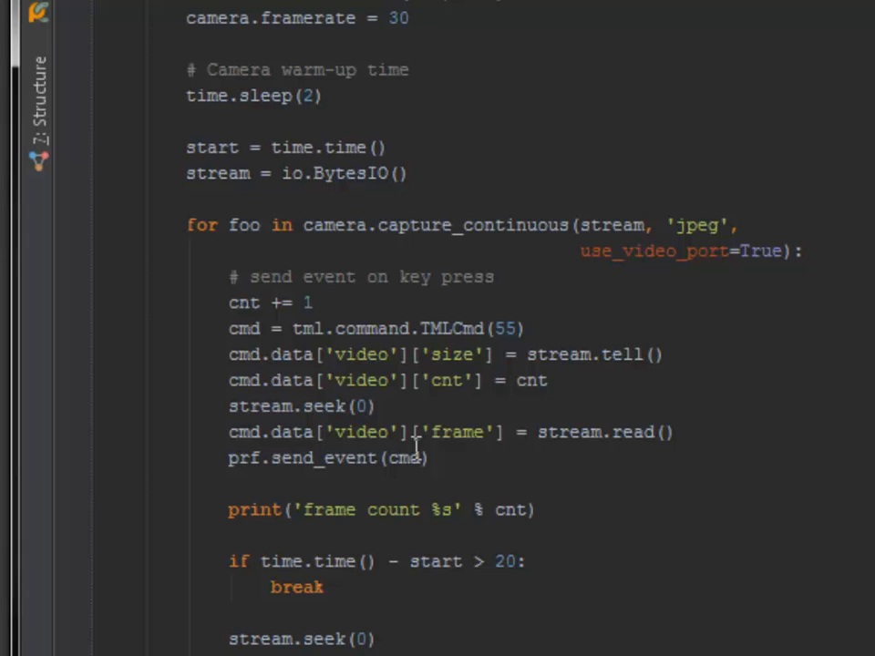
{"action": "mouse_move", "coordinate": [278, 340]}
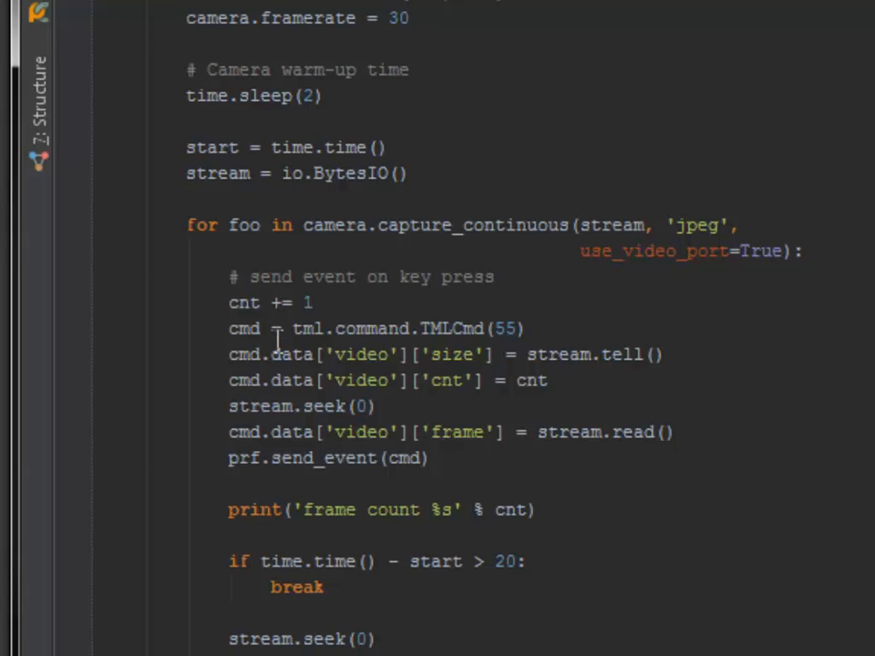
{"action": "mouse_move", "coordinate": [597, 360]}
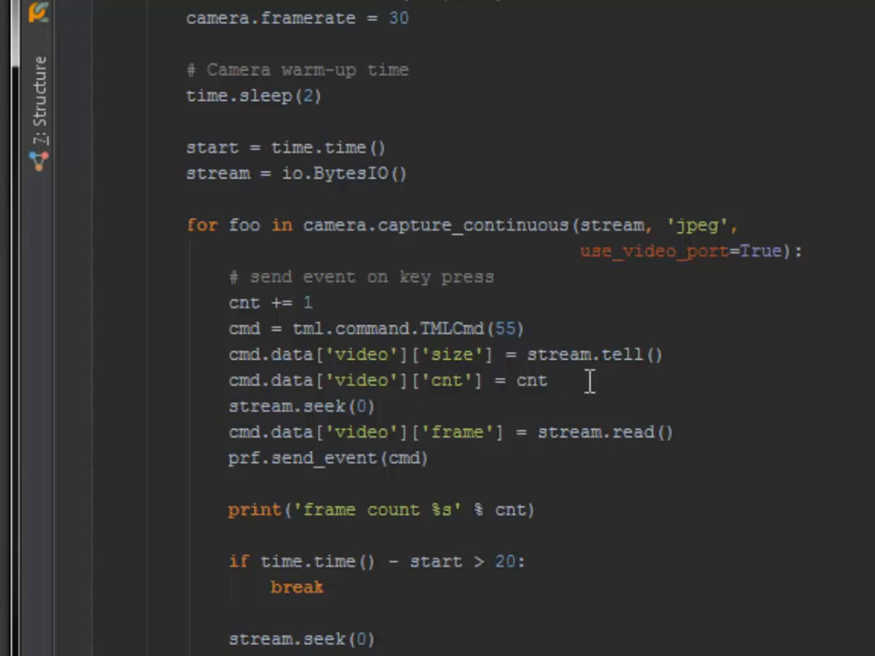
{"action": "mouse_move", "coordinate": [710, 431]}
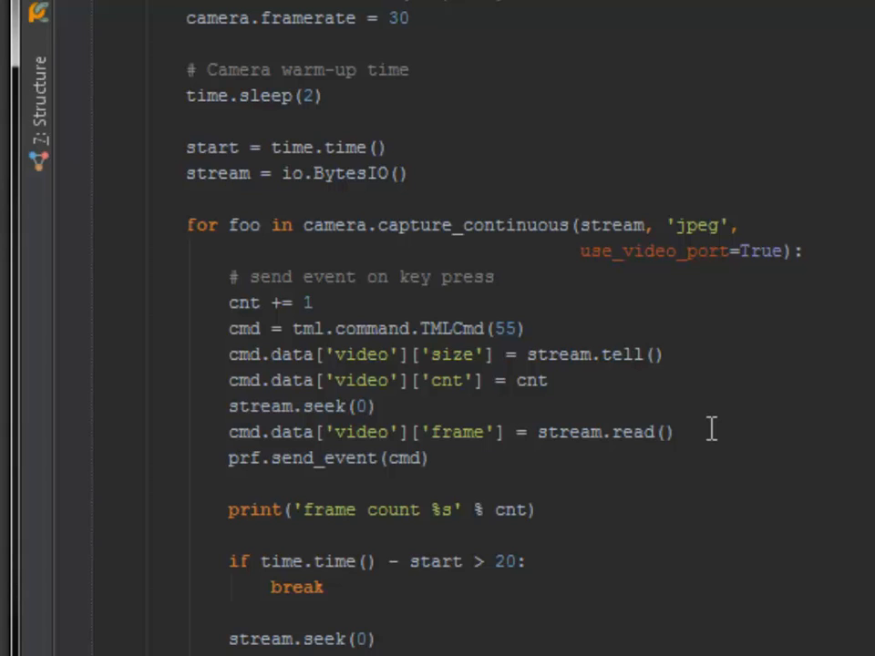
{"action": "mouse_move", "coordinate": [433, 457]}
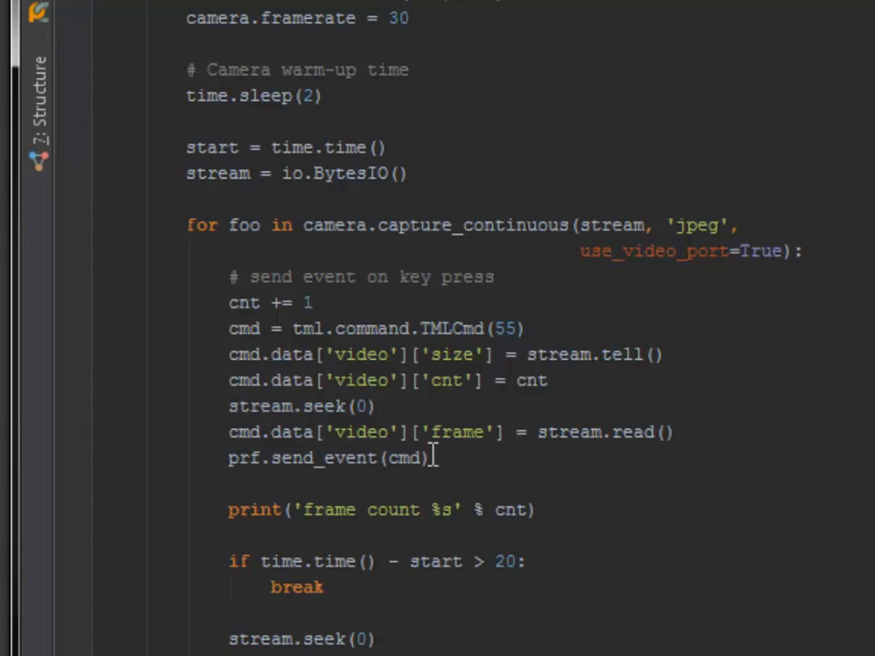
{"action": "mouse_move", "coordinate": [501, 328]}
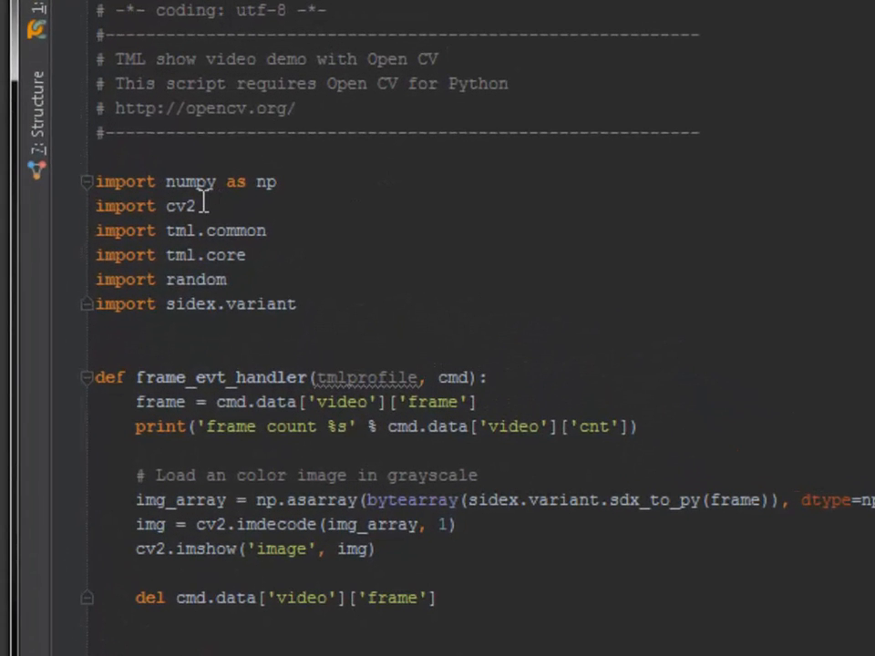
{"action": "mouse_move", "coordinate": [412, 246]}
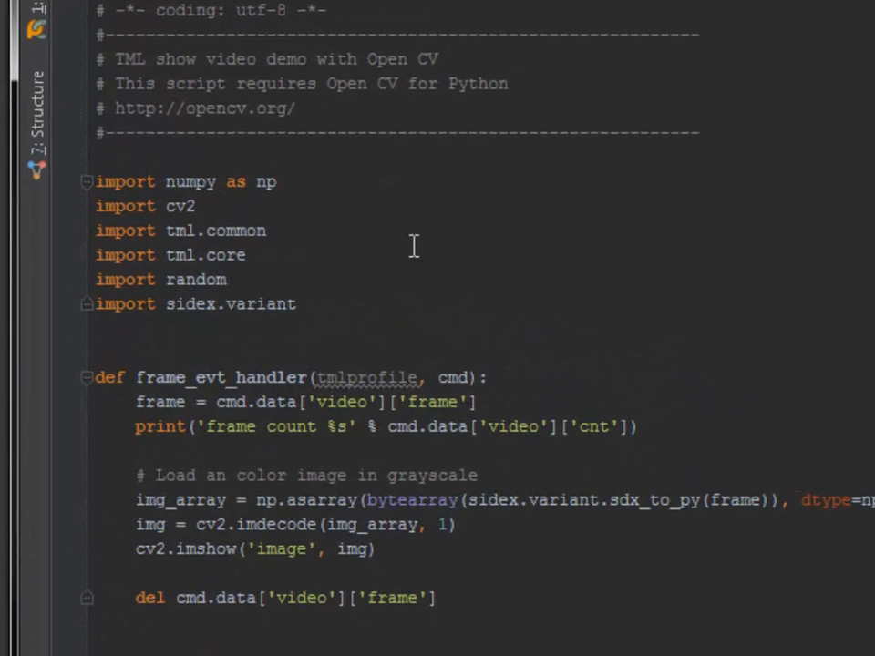
{"action": "mouse_move", "coordinate": [372, 257]}
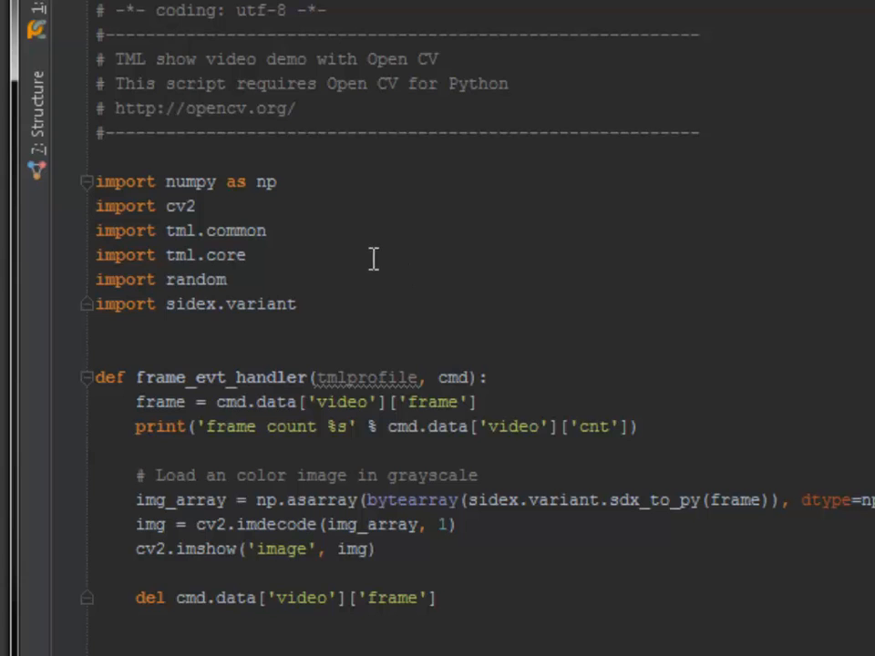
{"action": "mouse_move", "coordinate": [202, 230]}
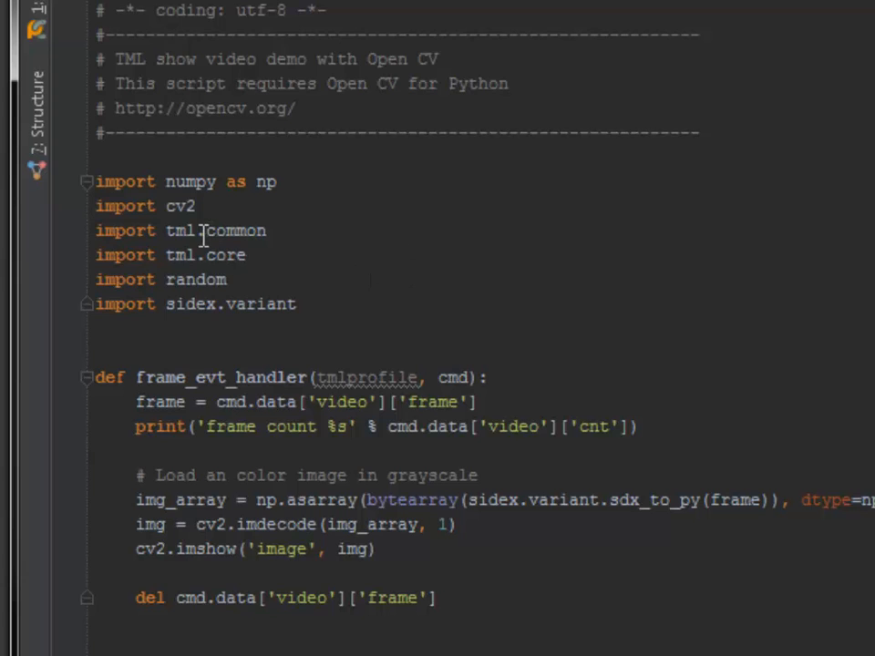
{"action": "scroll", "scroll_direction": "down", "scroll_amount": 3}
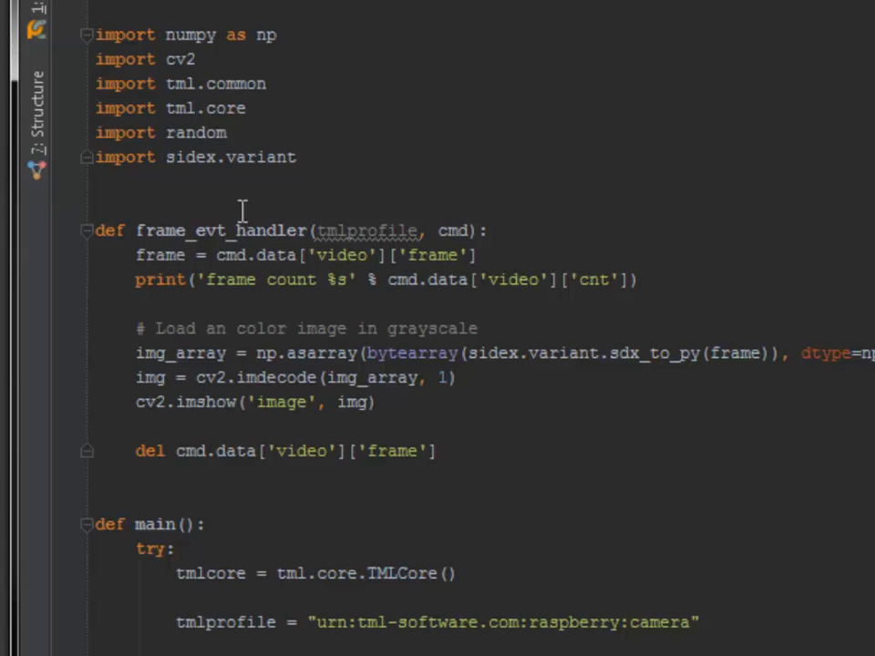
{"action": "mouse_move", "coordinate": [185, 460]}
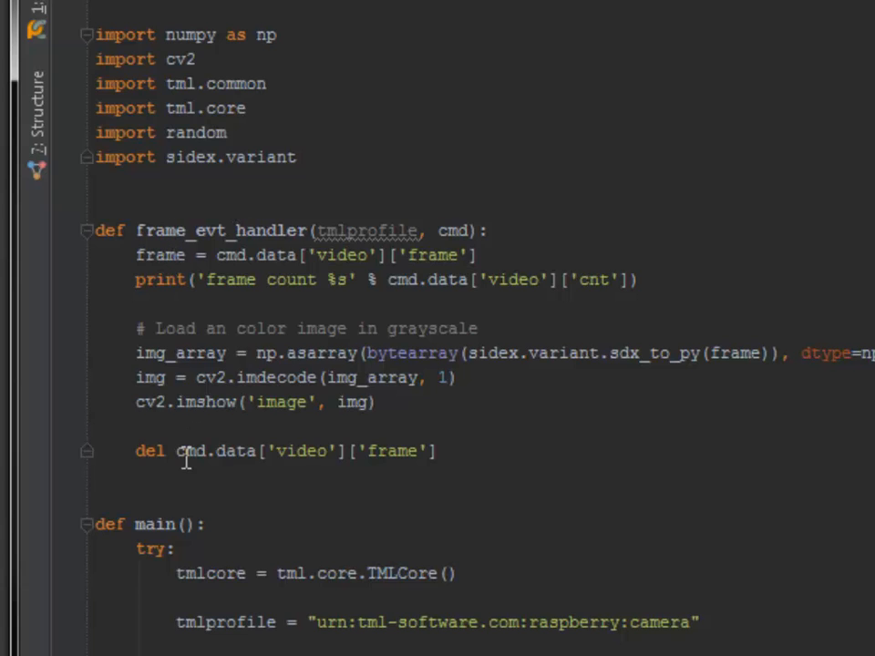
{"action": "mouse_move", "coordinate": [169, 254]}
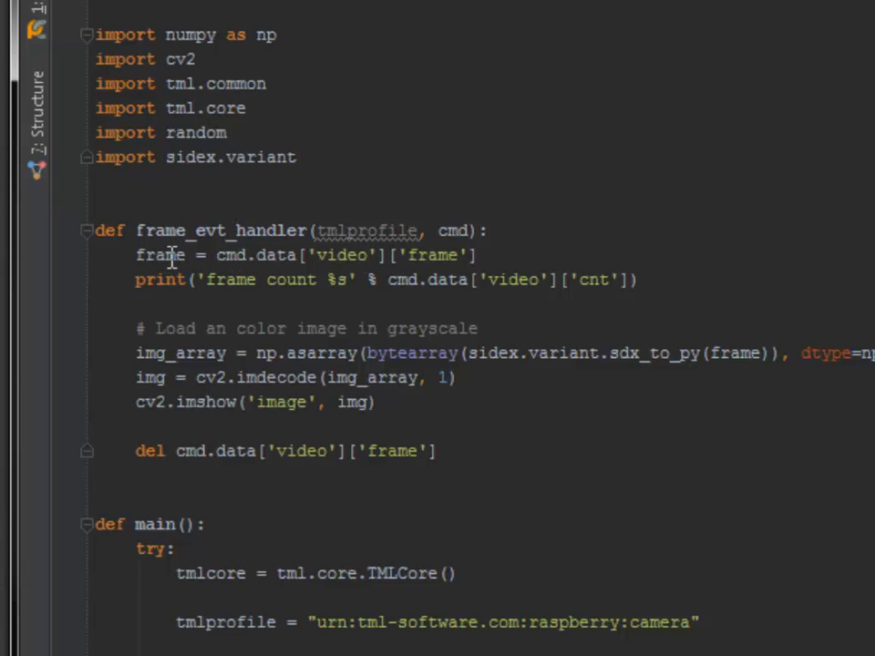
{"action": "mouse_move", "coordinate": [429, 280]}
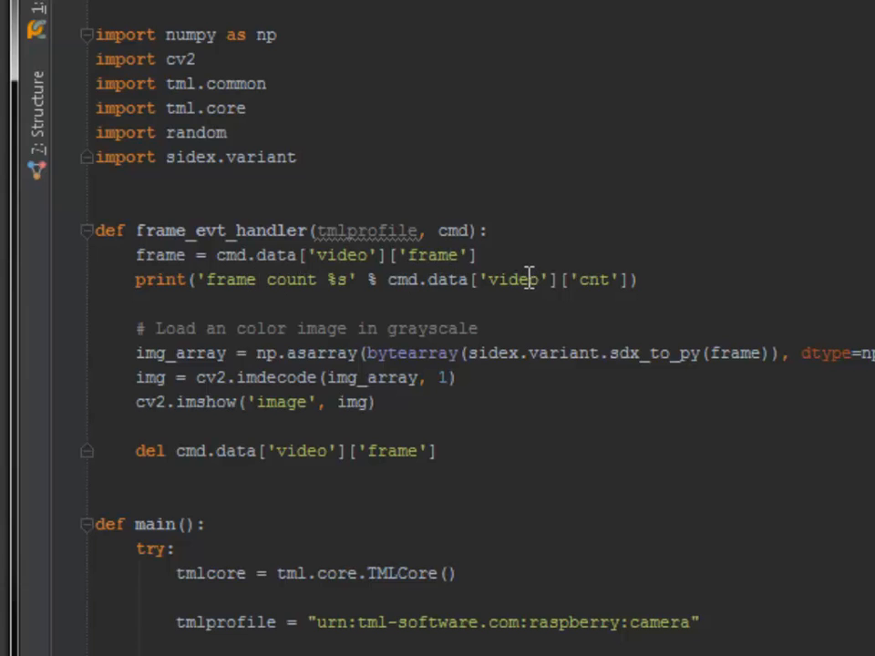
{"action": "mouse_move", "coordinate": [173, 378]}
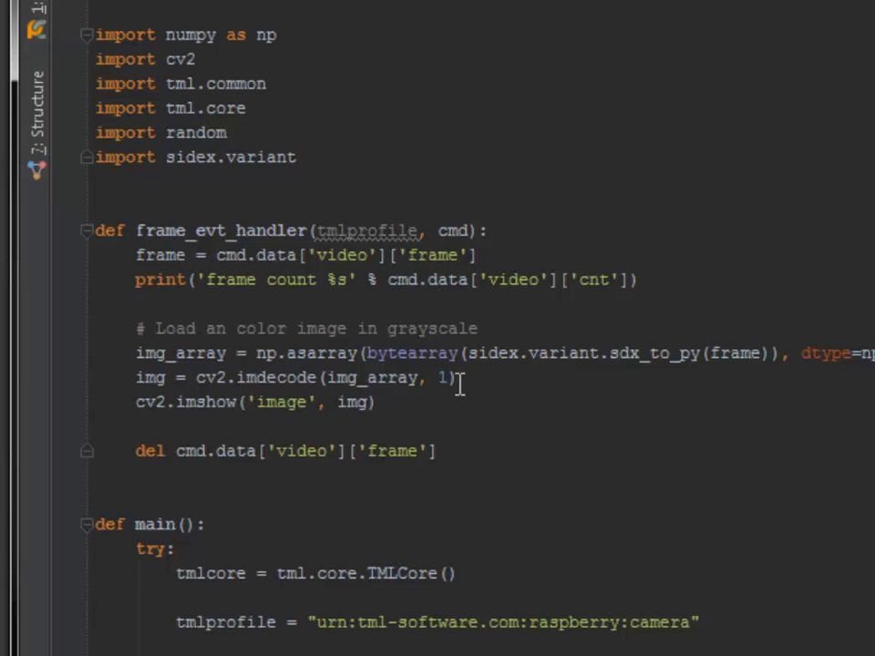
{"action": "scroll", "scroll_direction": "down", "scroll_amount": 3}
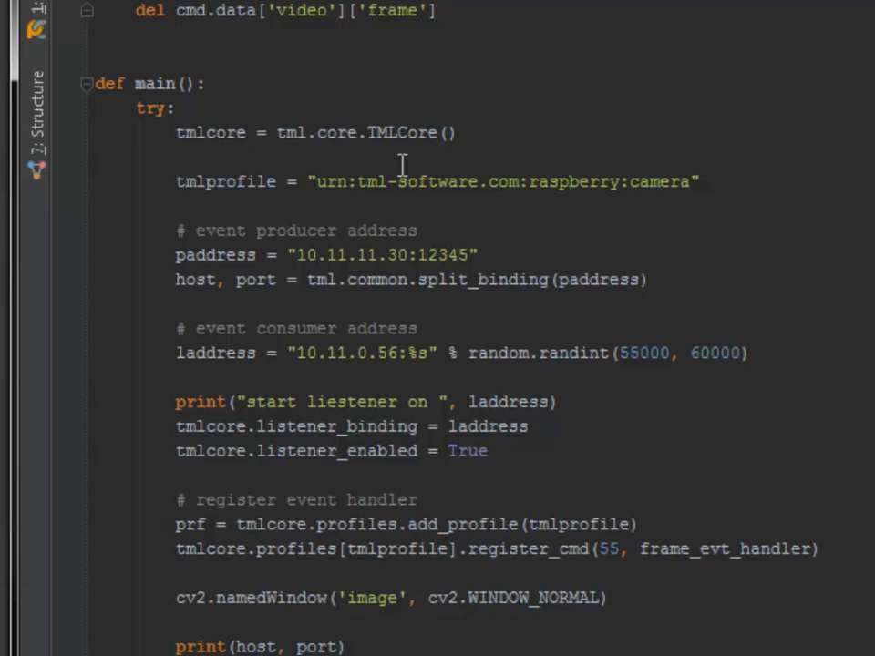
{"action": "mouse_move", "coordinate": [661, 333]}
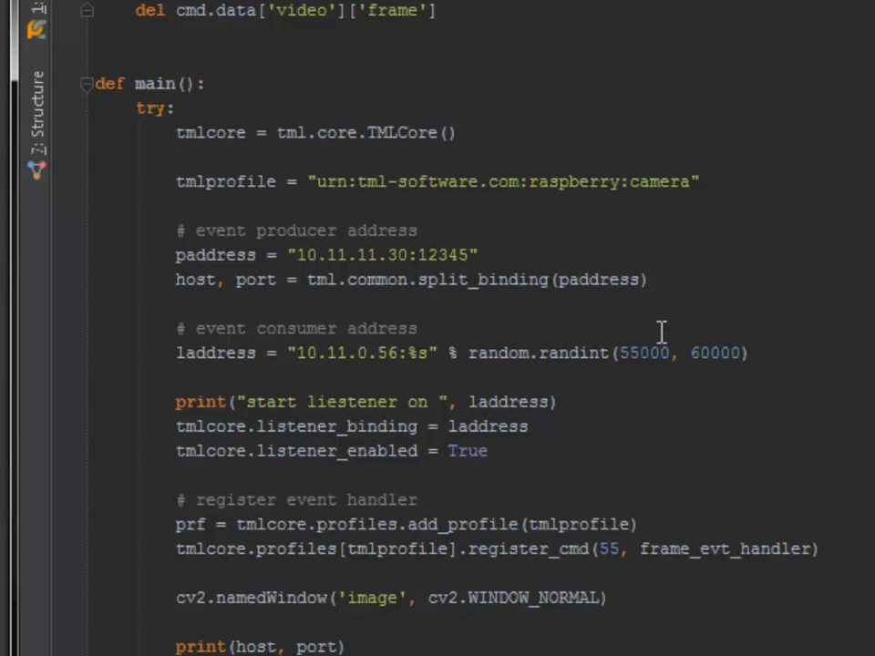
{"action": "mouse_move", "coordinate": [447, 278]}
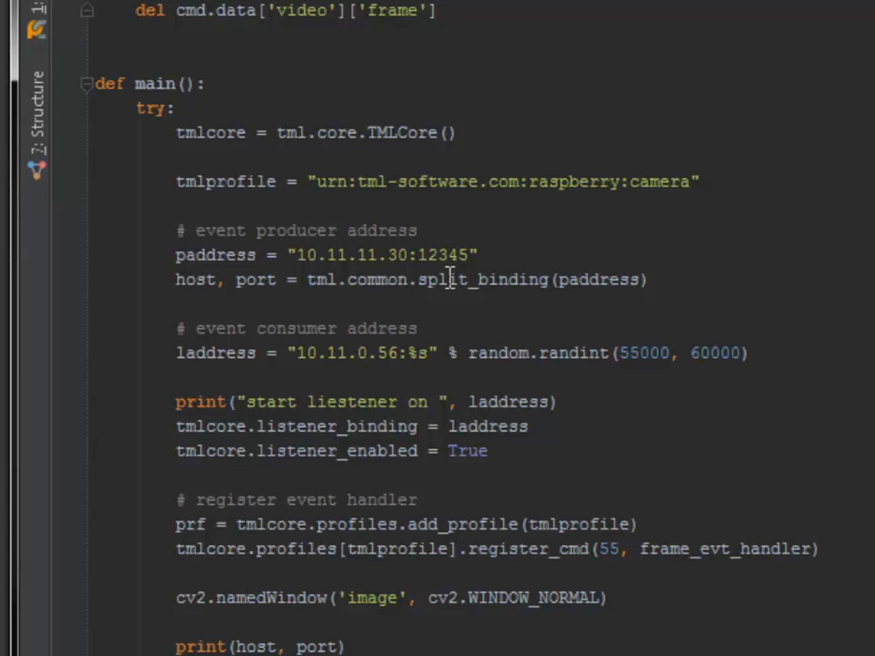
{"action": "scroll", "scroll_direction": "down", "scroll_amount": 3}
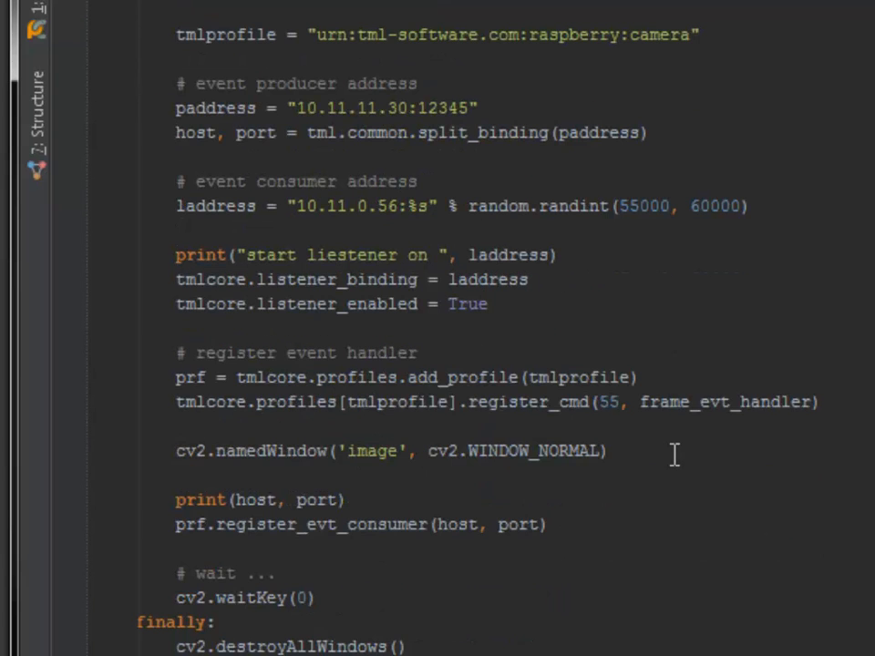
{"action": "mouse_move", "coordinate": [260, 458]}
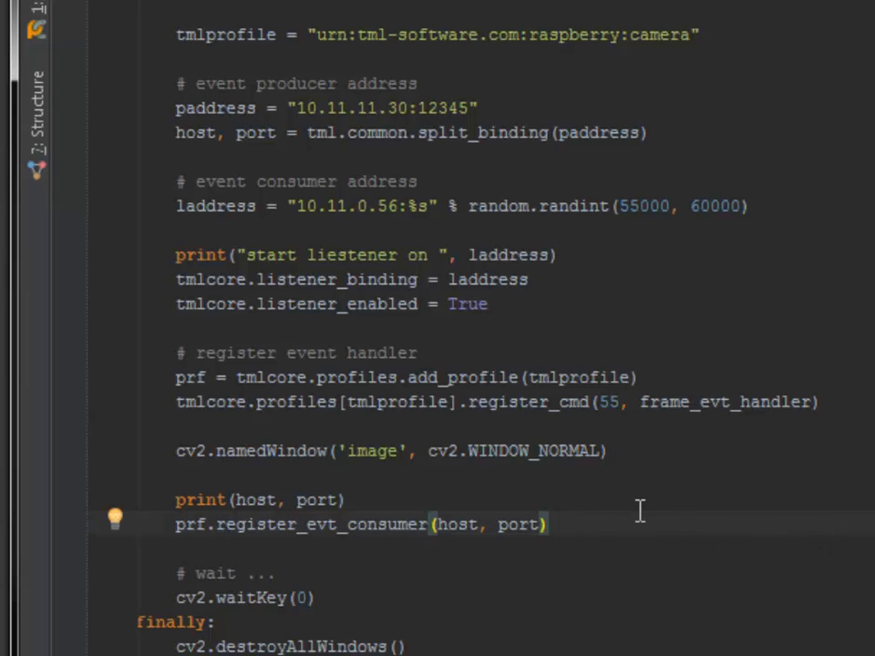
{"action": "mouse_move", "coordinate": [831, 504]}
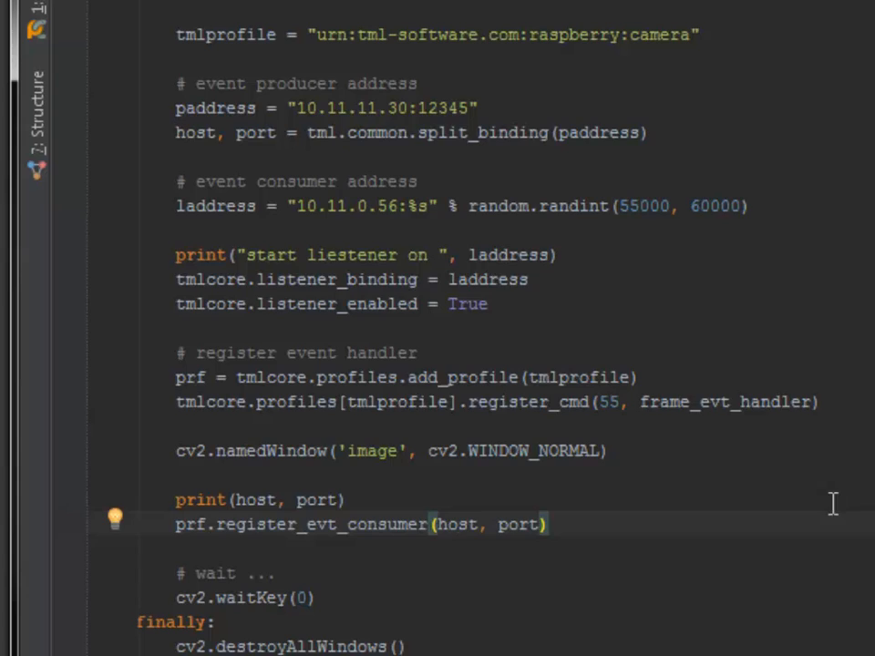
{"action": "scroll", "scroll_direction": "up", "scroll_amount": 3}
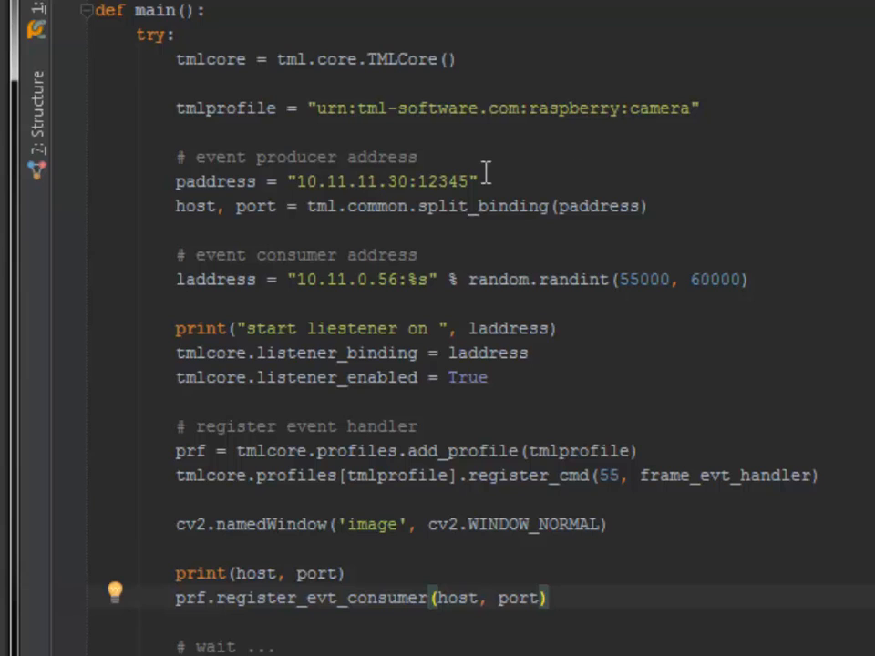
{"action": "mouse_move", "coordinate": [710, 287]}
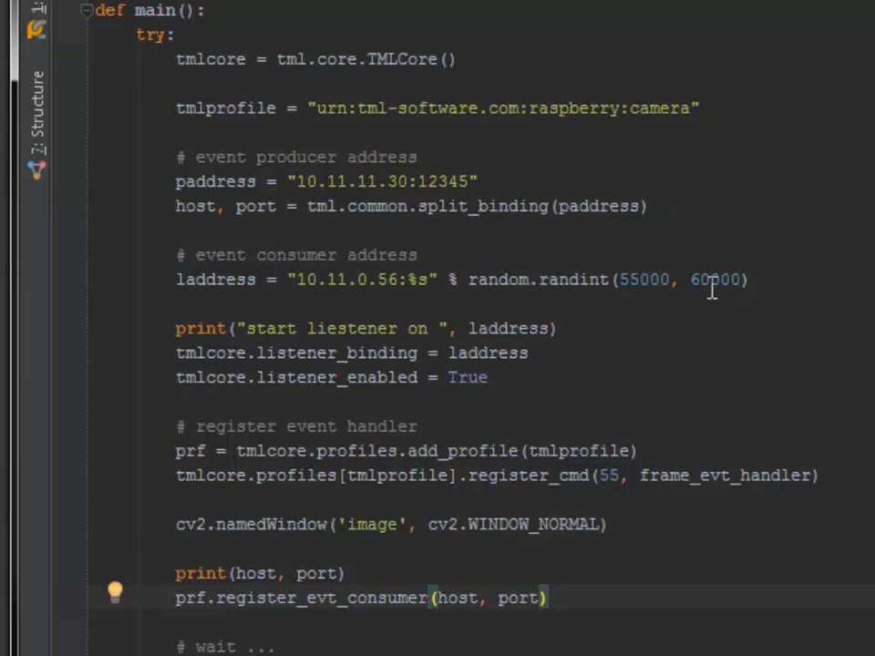
{"action": "mouse_move", "coordinate": [832, 384]}
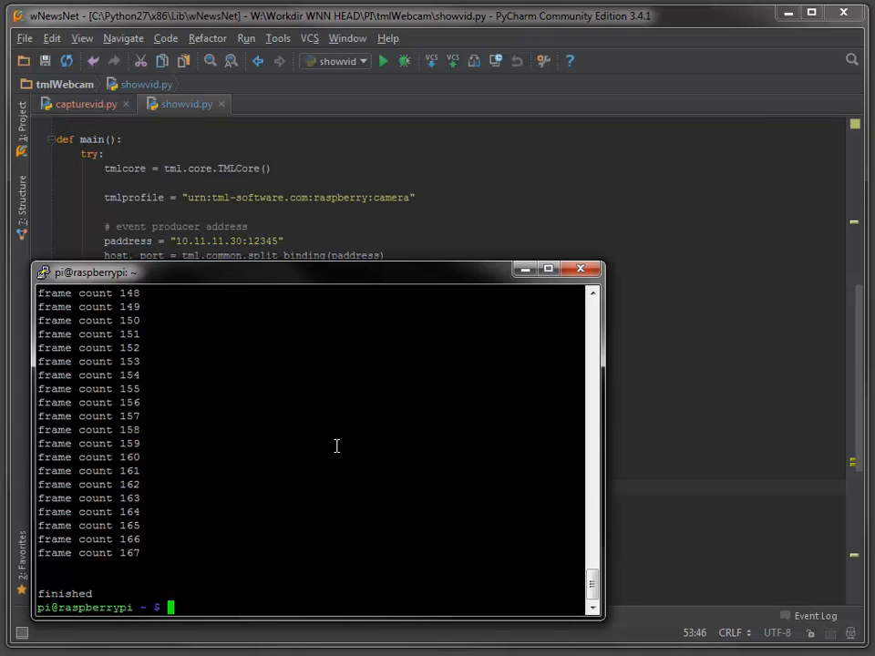
- Run 'python3.2 capturevid.py' on the Pi, then run showvid from PyCharm
{"action": "type", "text": "python3.2 capturevid.py"}
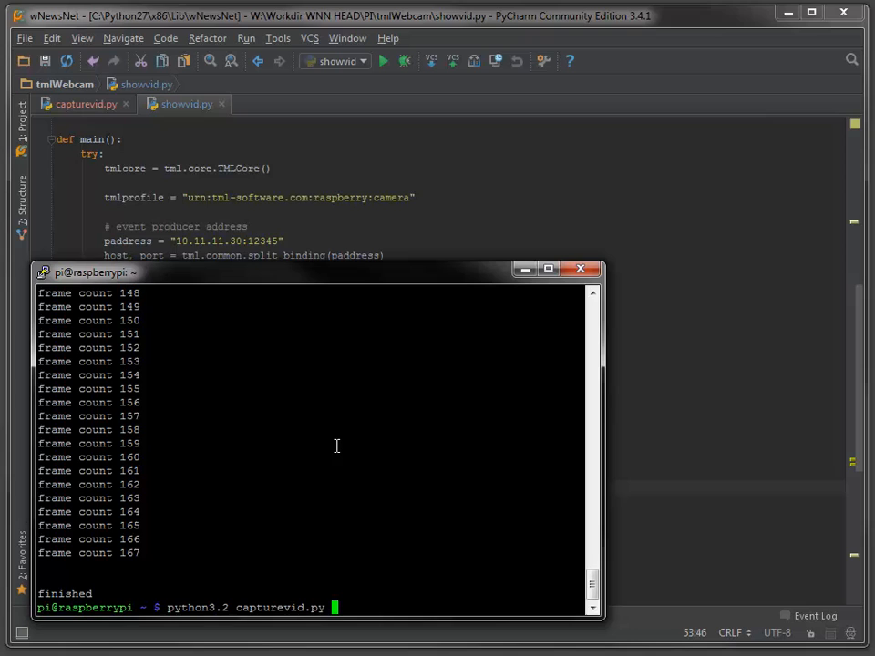
{"action": "key", "text": "Return"}
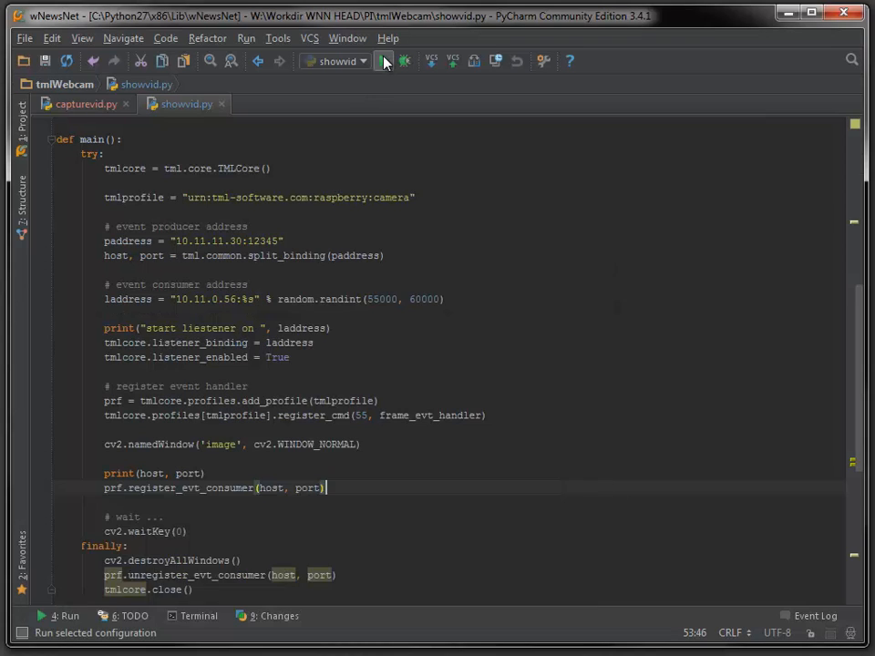
{"action": "left_click", "coordinate": [383, 60]}
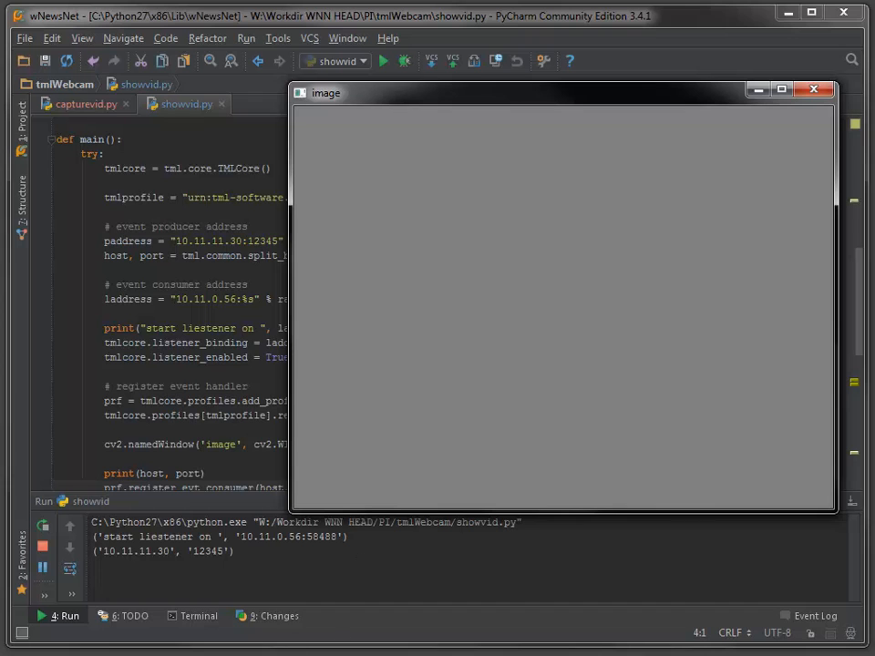